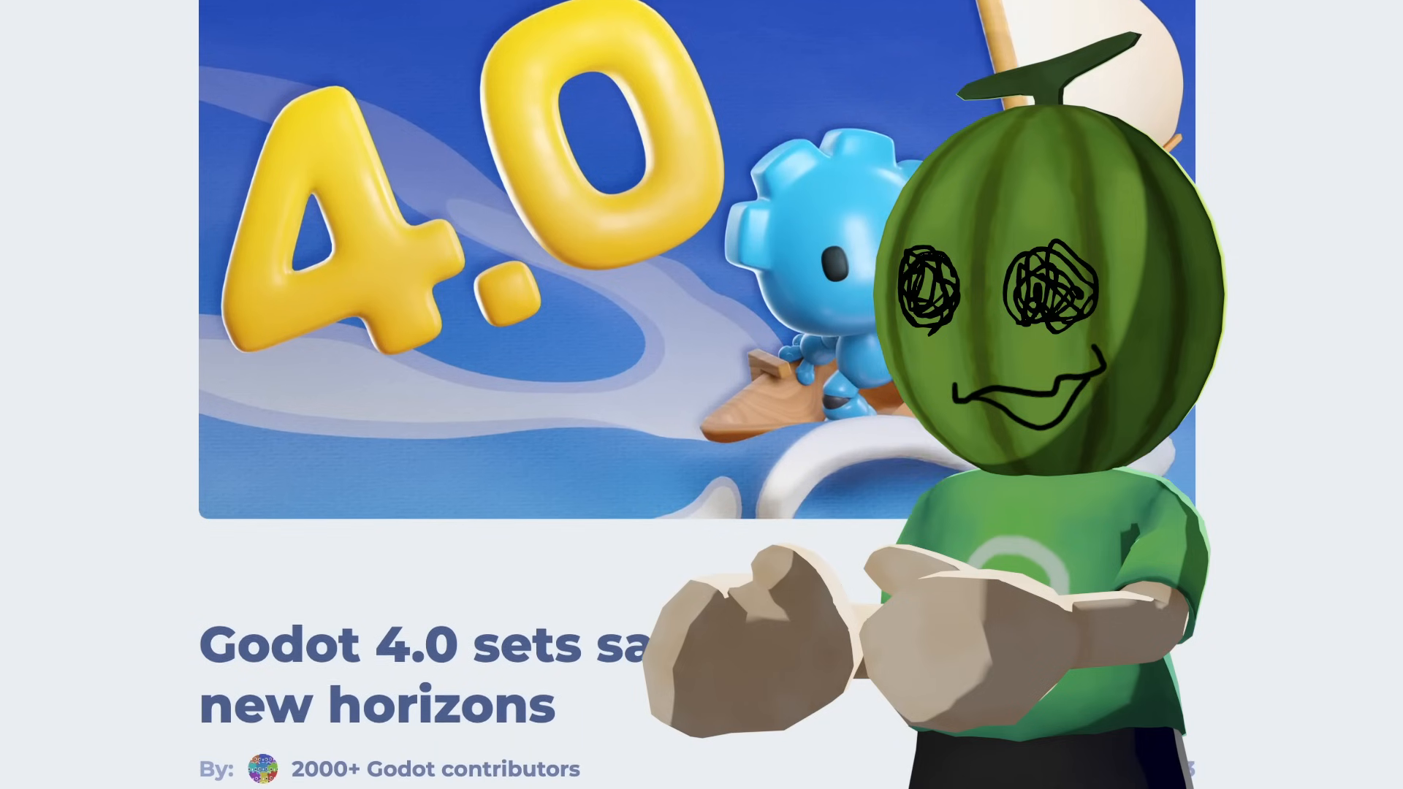
- Select Ground_Pound from the hero's animation list for editing
scroll("down", 3)
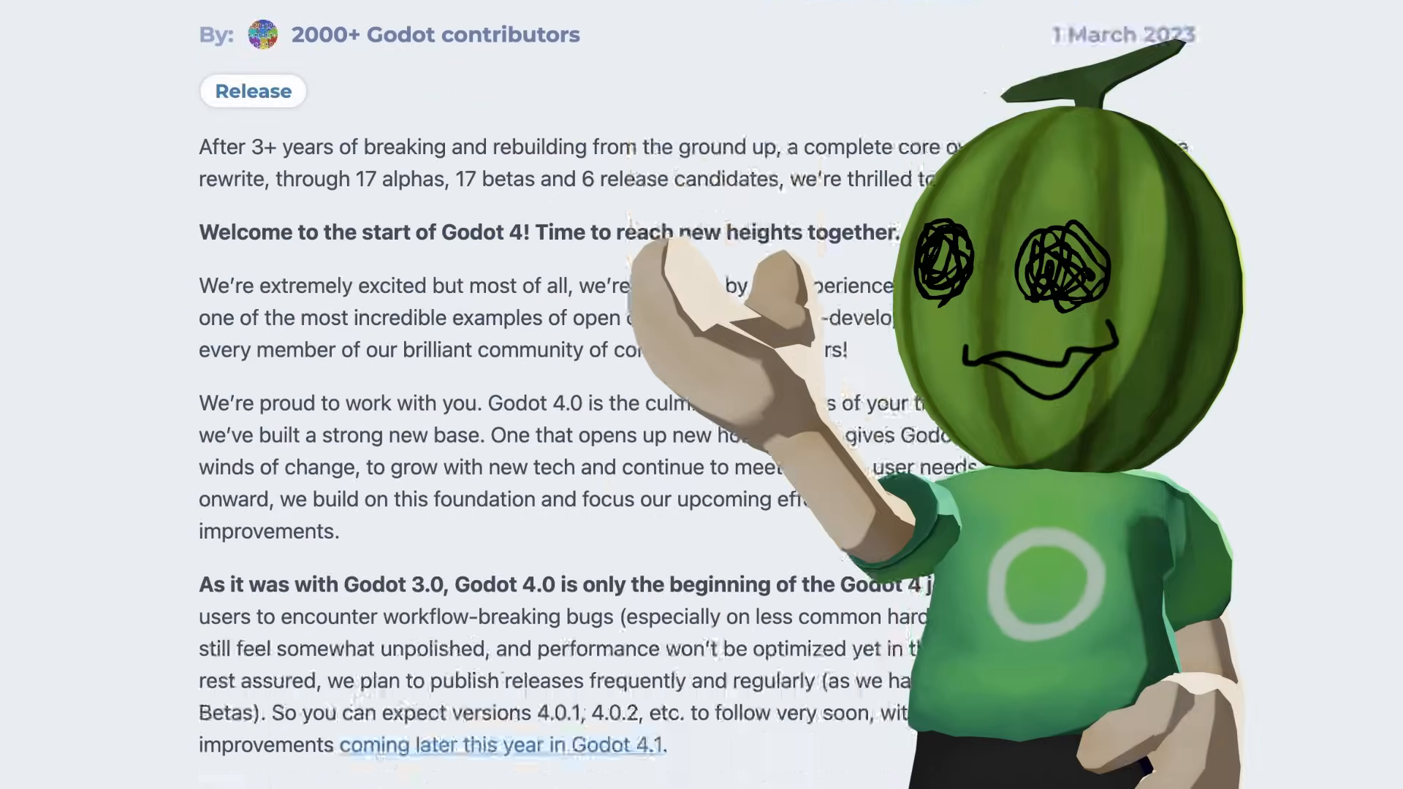
scroll("down", 3)
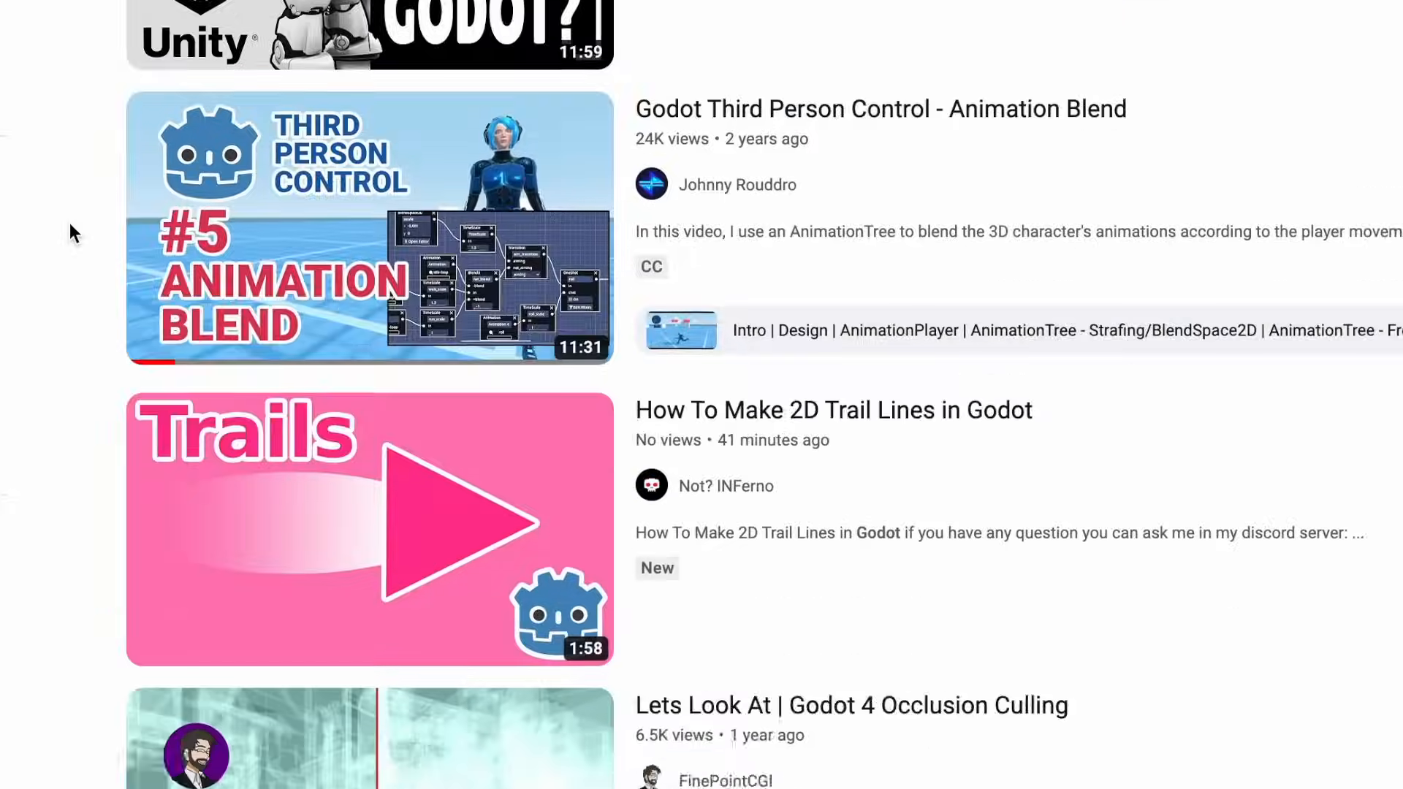
scroll("down", 3)
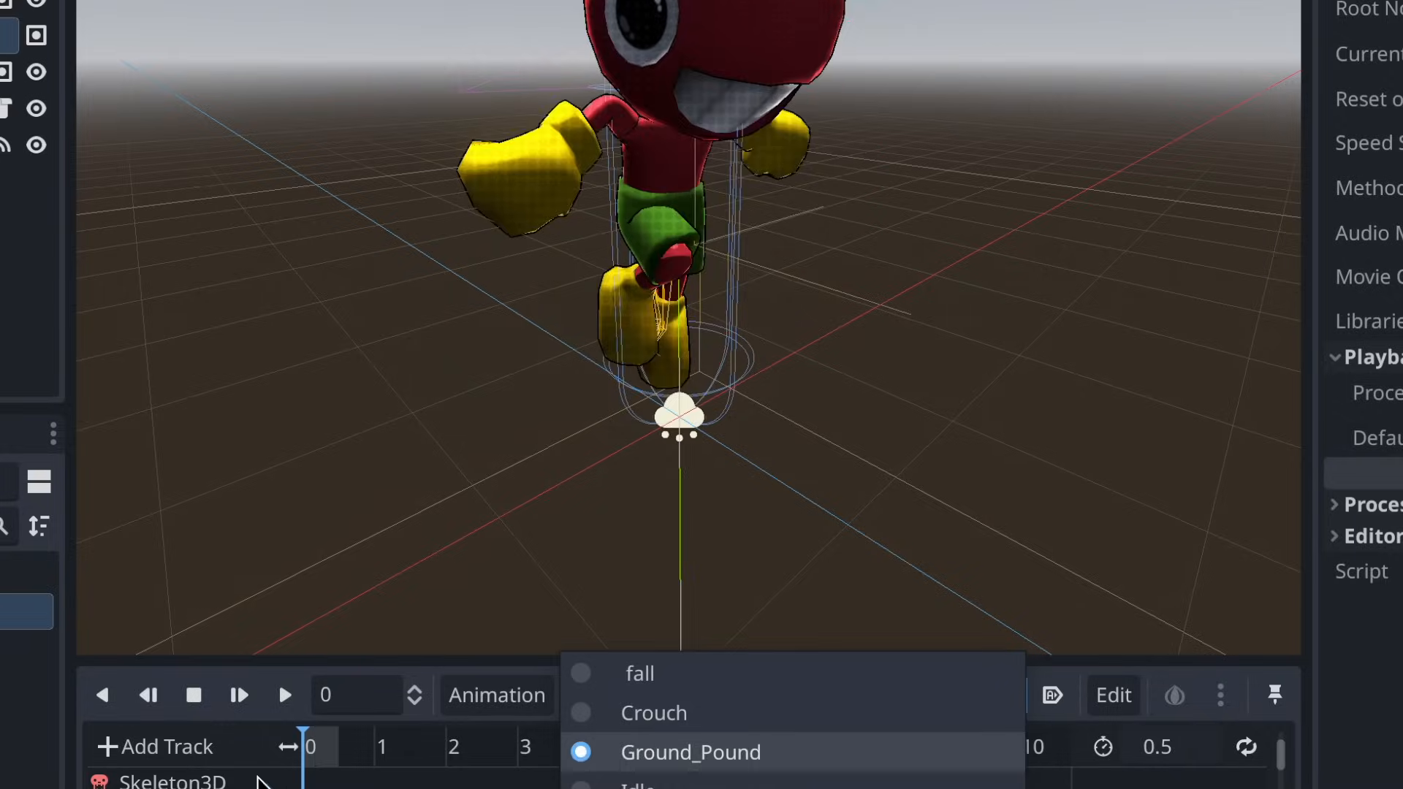
left_click(691, 752)
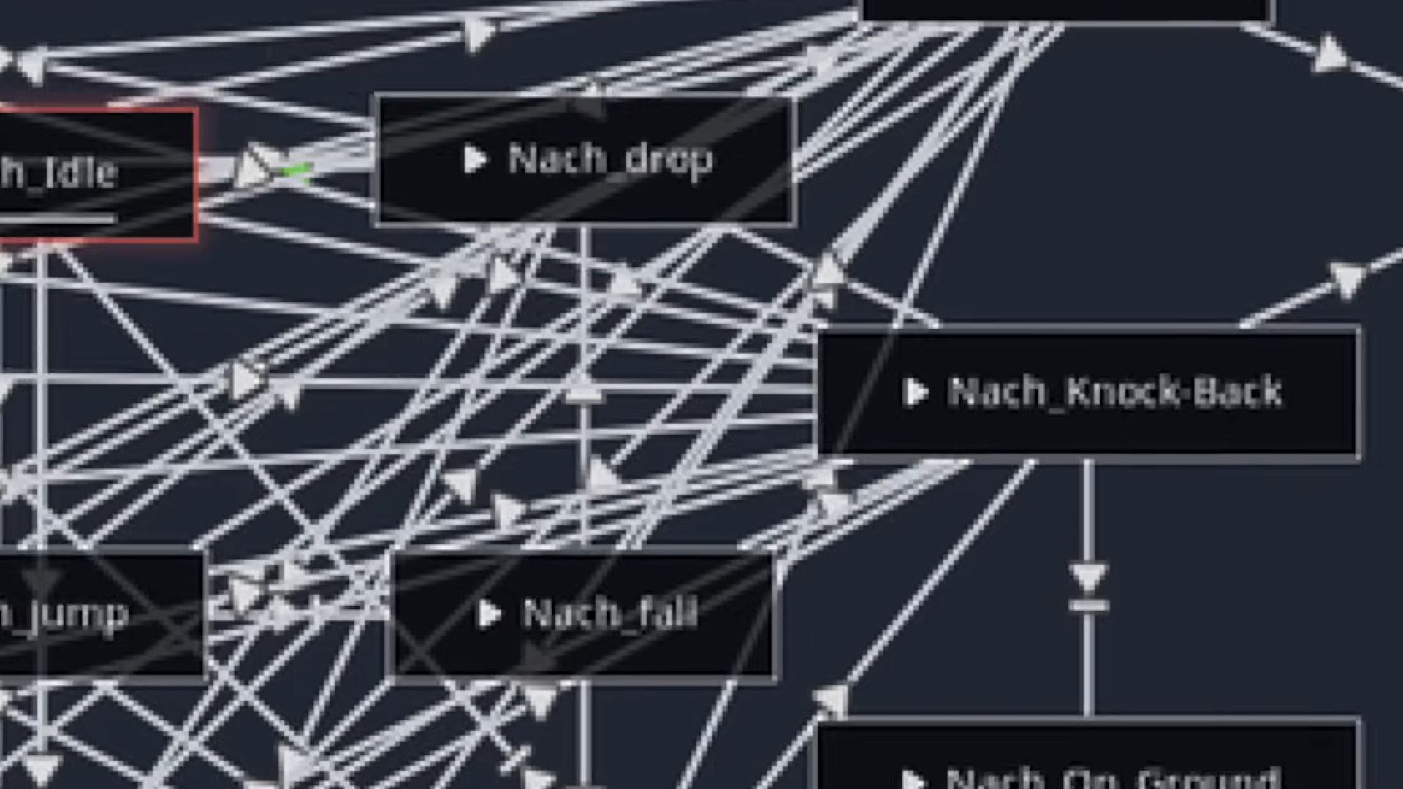
- Write the walking check 'if is_walking == true():' in the hero script
left_click(1347, 150)
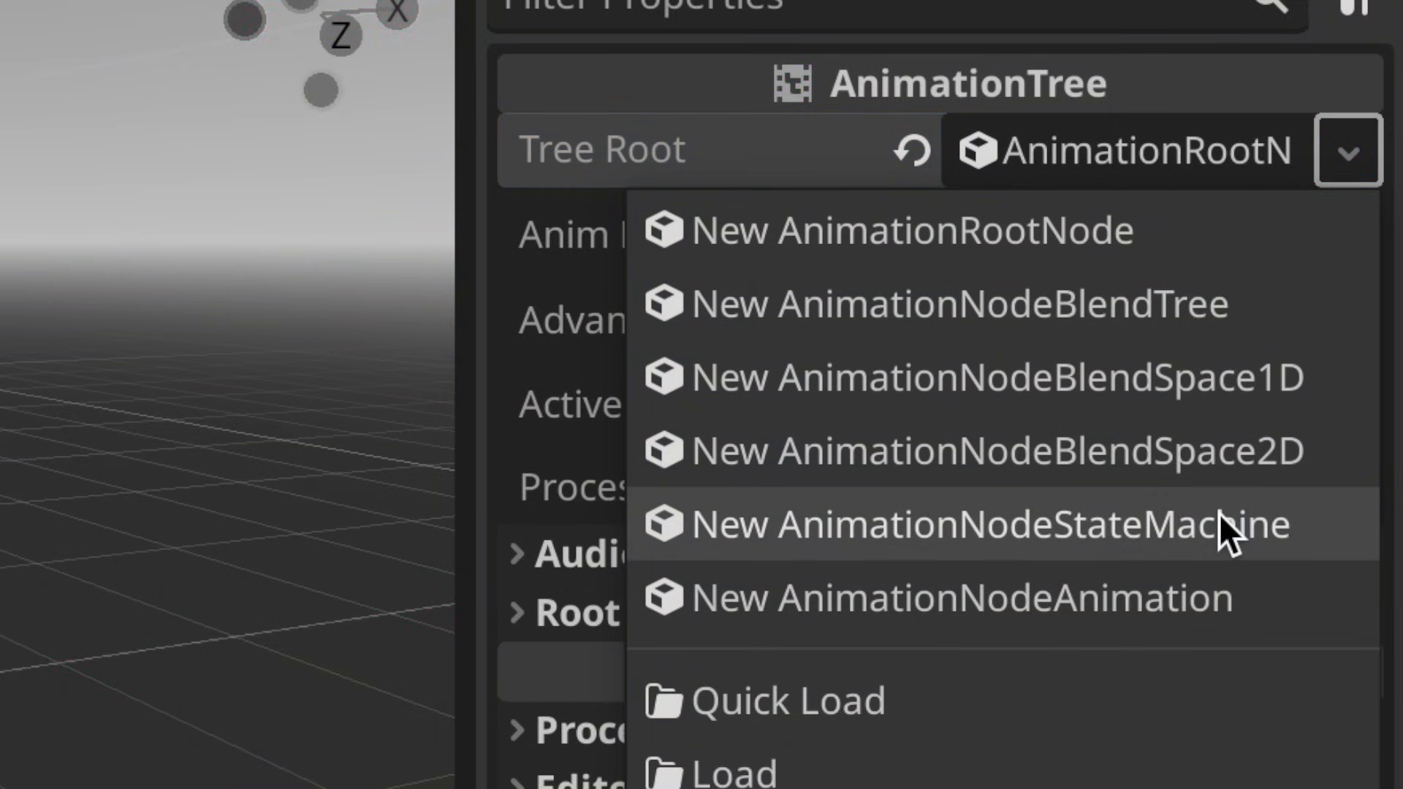
mouse_move(1230, 497)
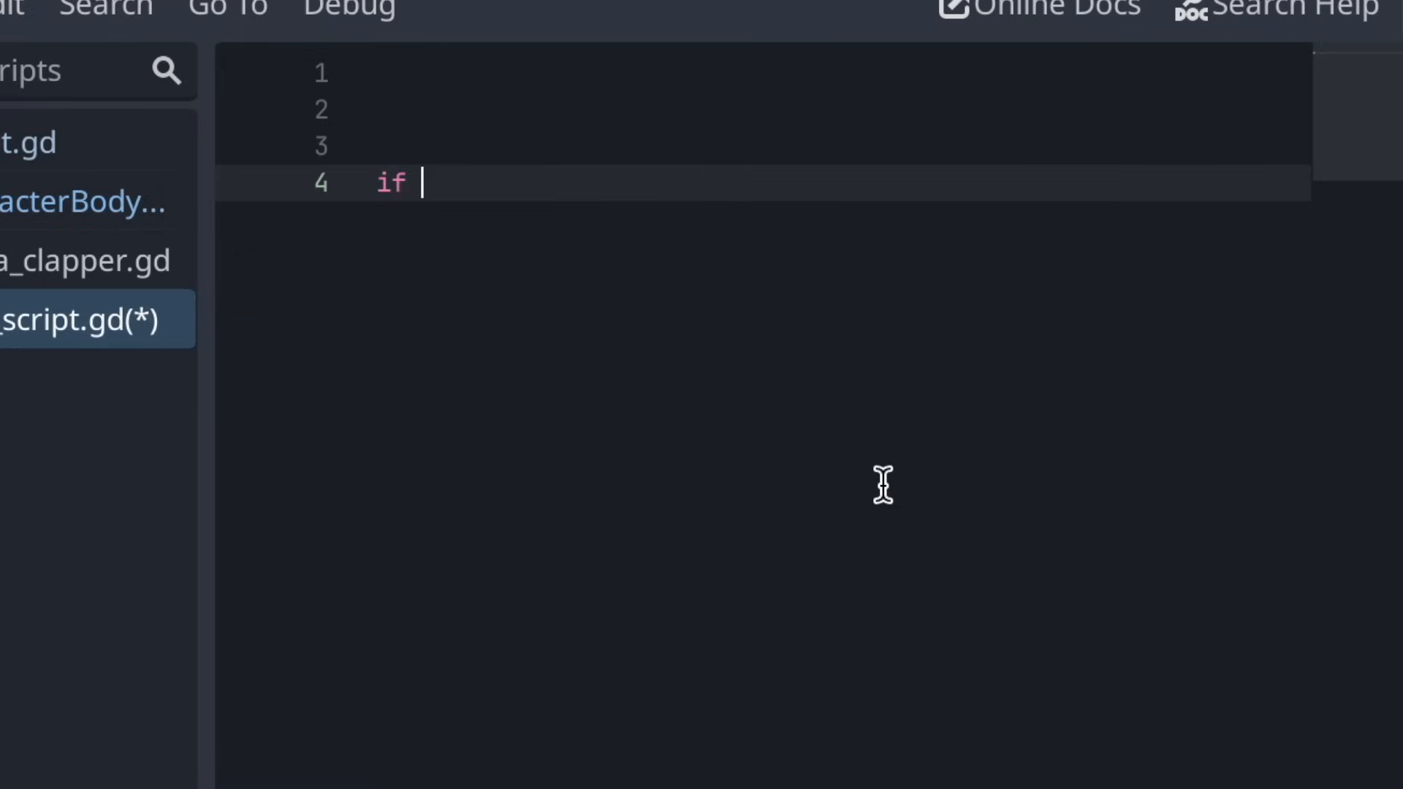
type("is_wal")
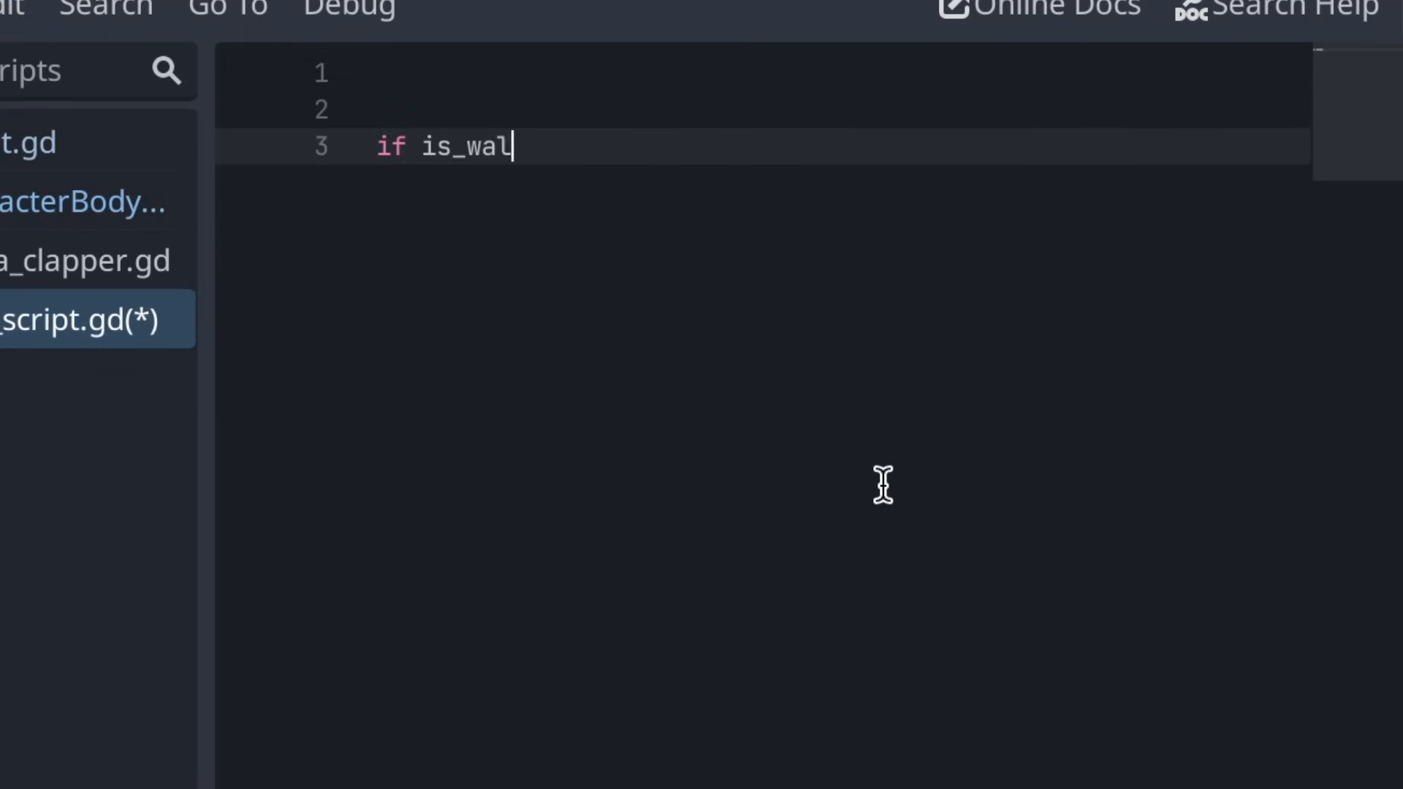
type("king == true():")
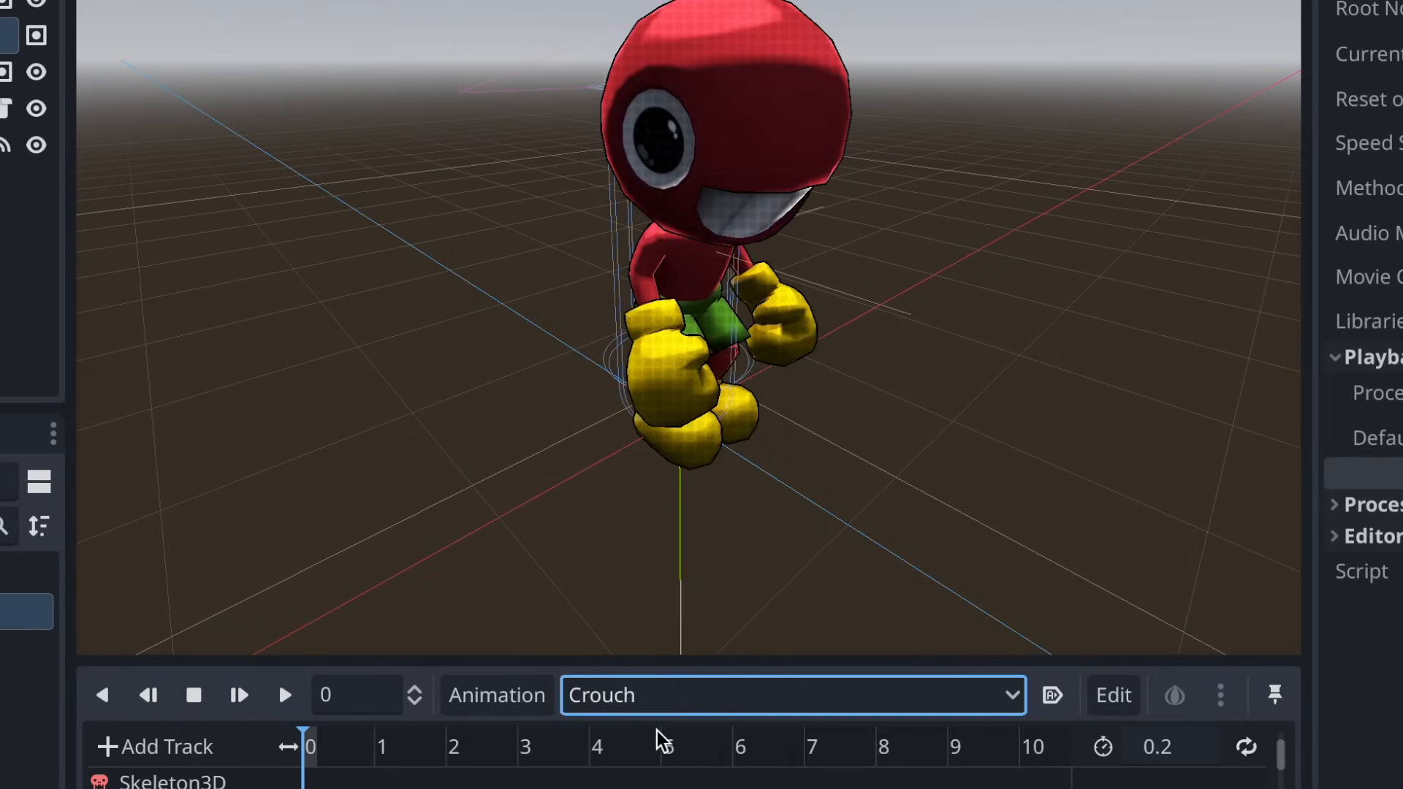
- Set the hero AnimationPlayer's Default Blend Time to 50 under Playback Options
left_click(790, 695)
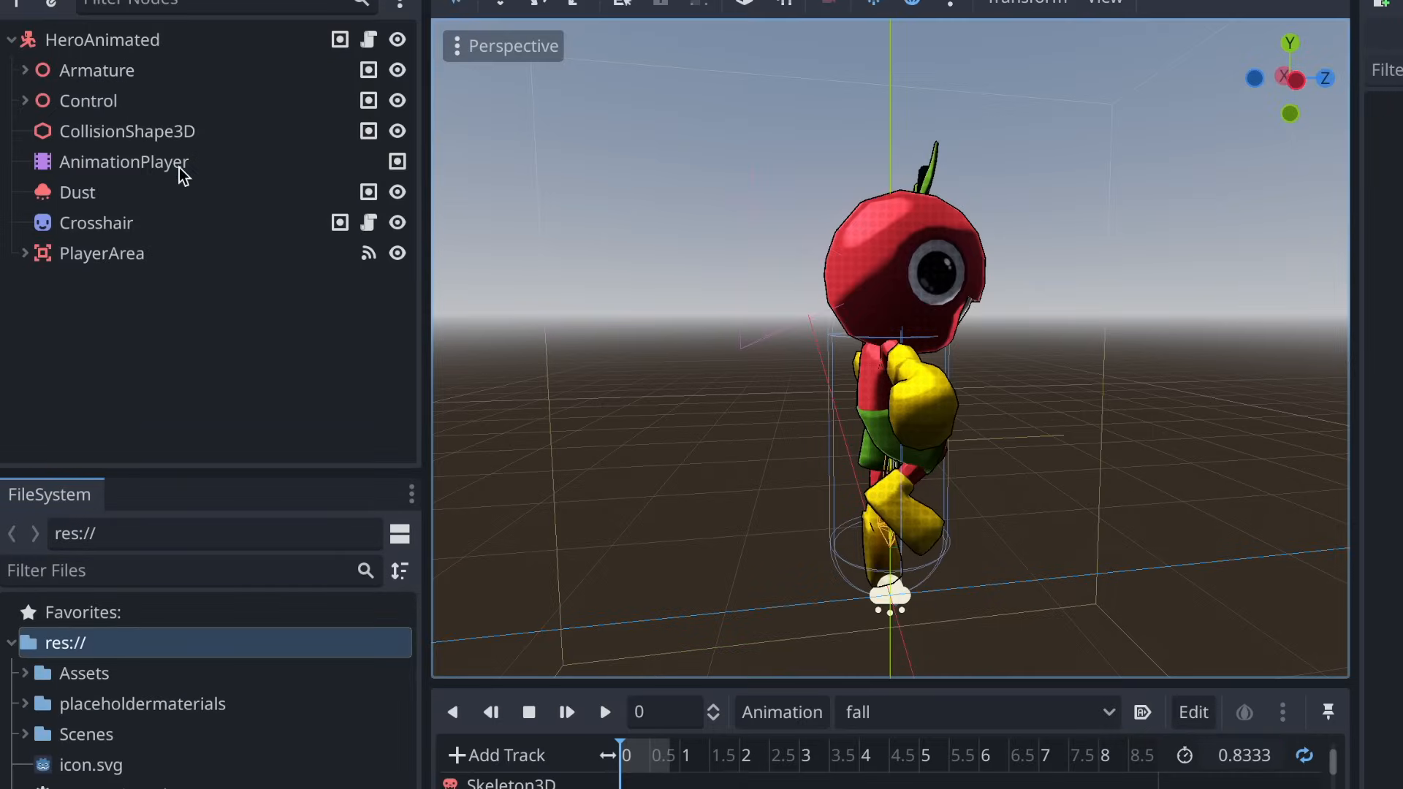
left_click(123, 162)
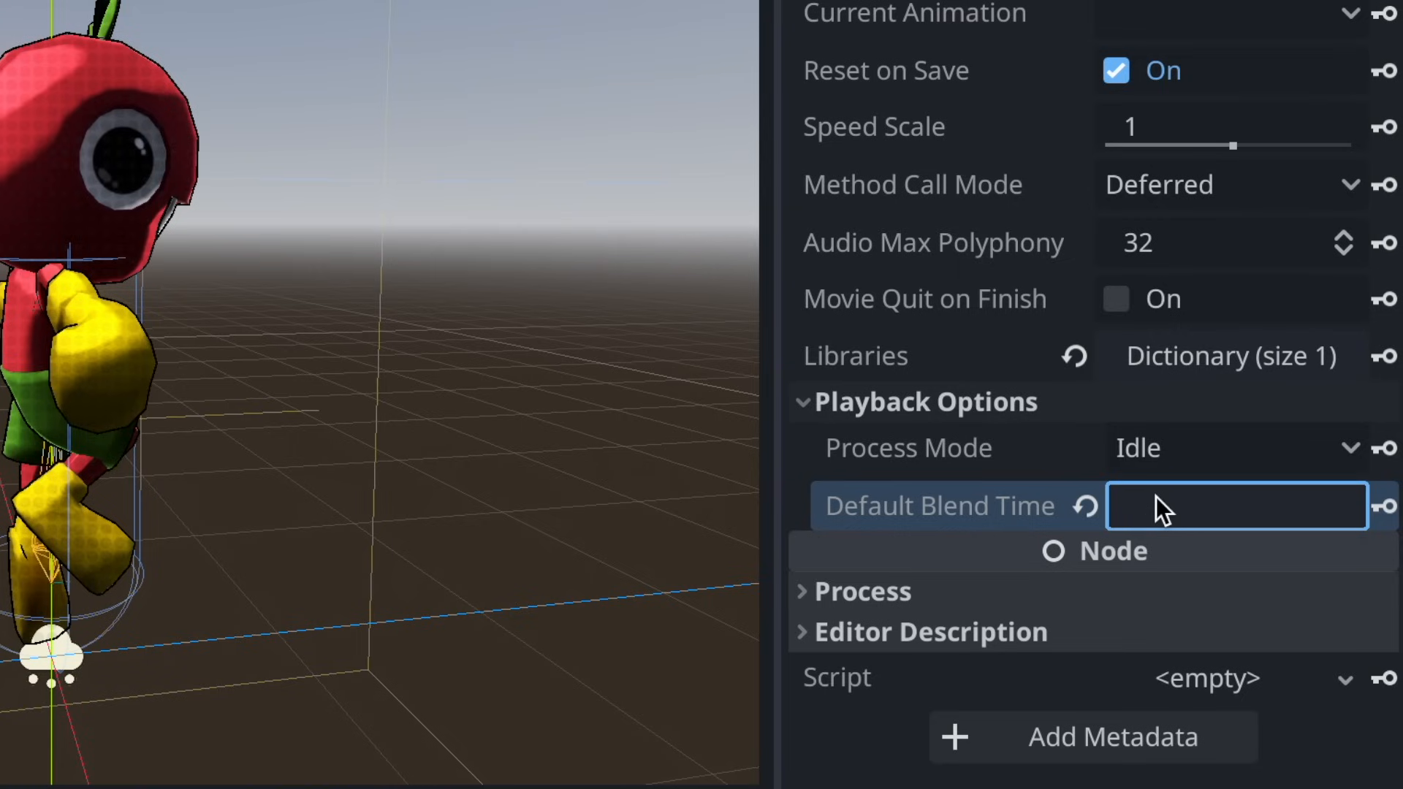
type("50")
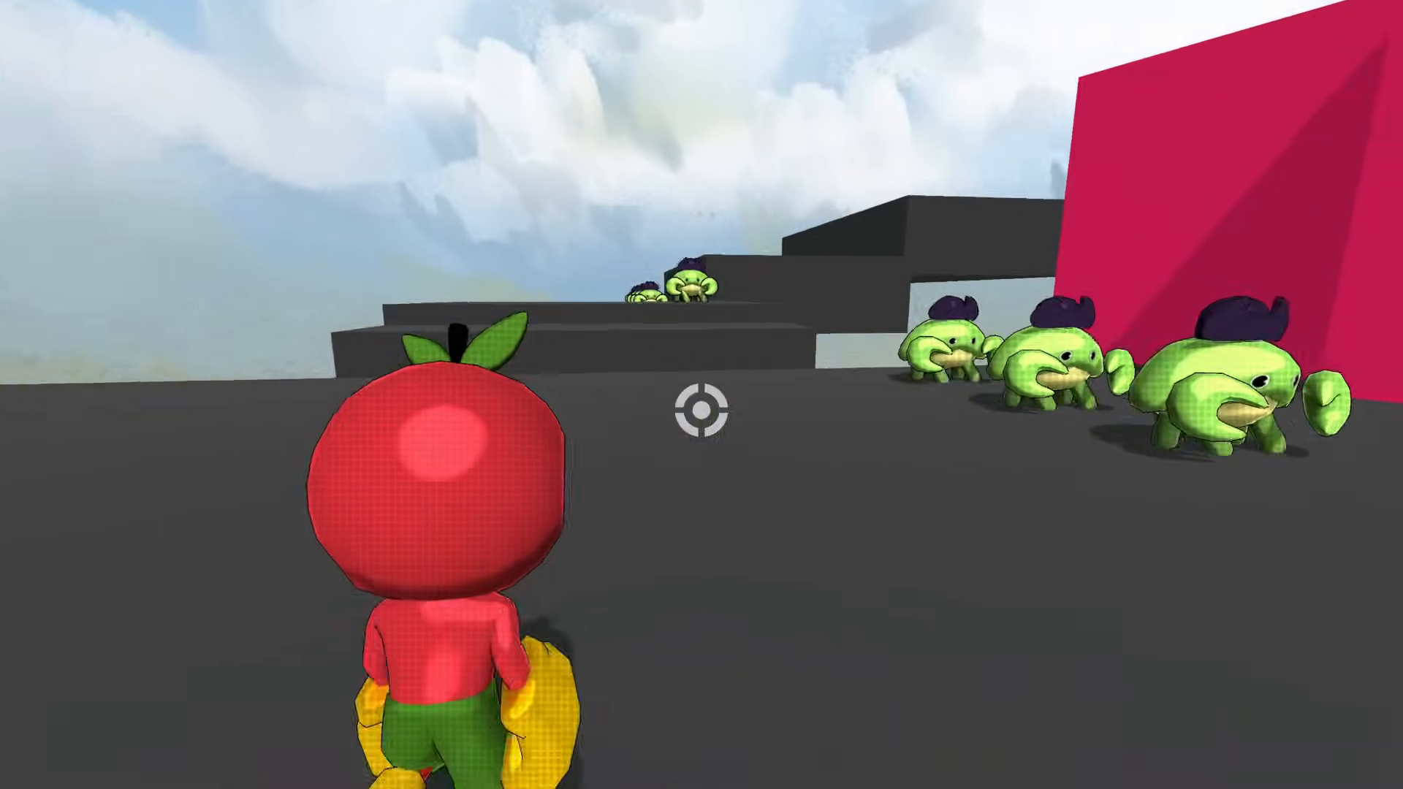
mouse_move(702, 408)
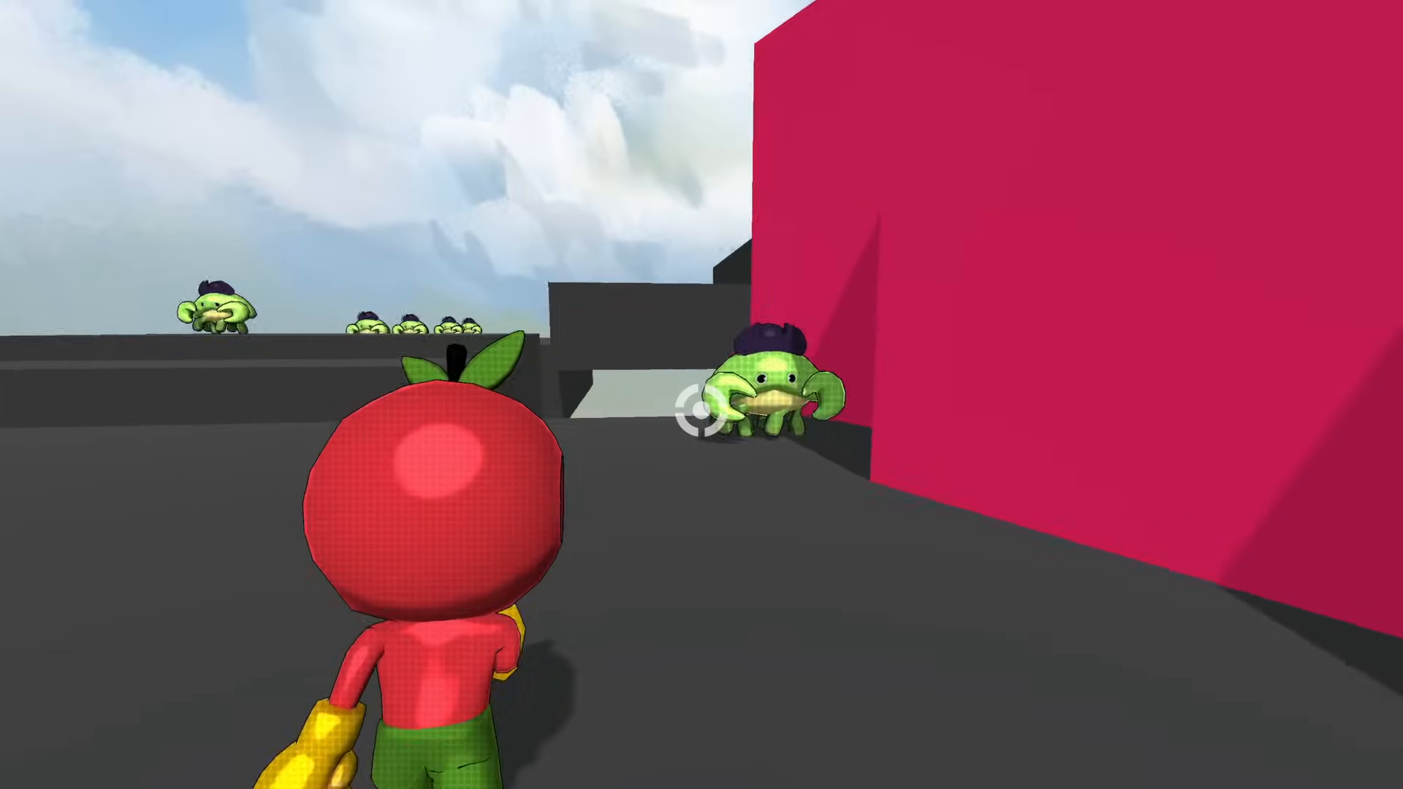